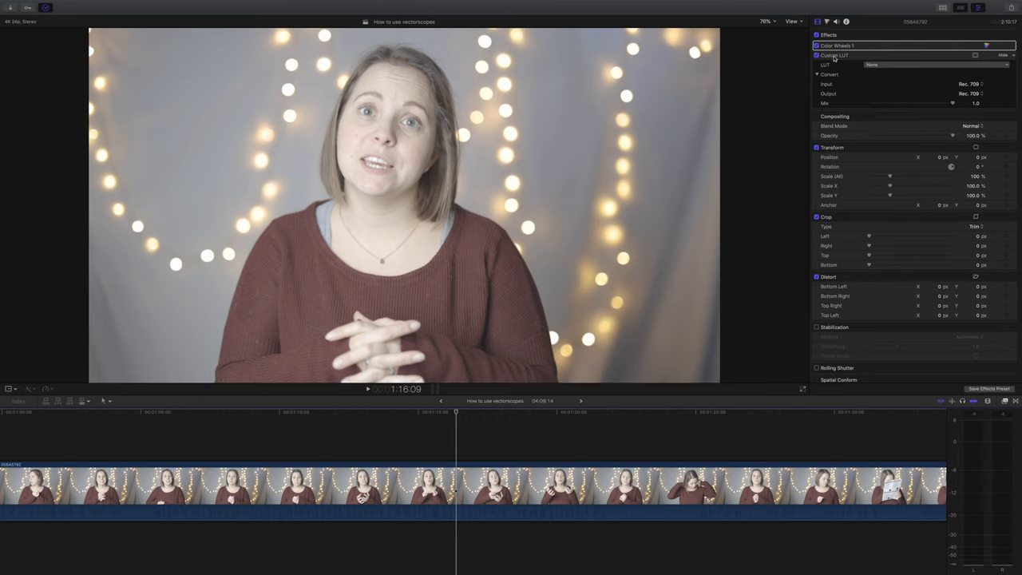
mouse_move(860, 55)
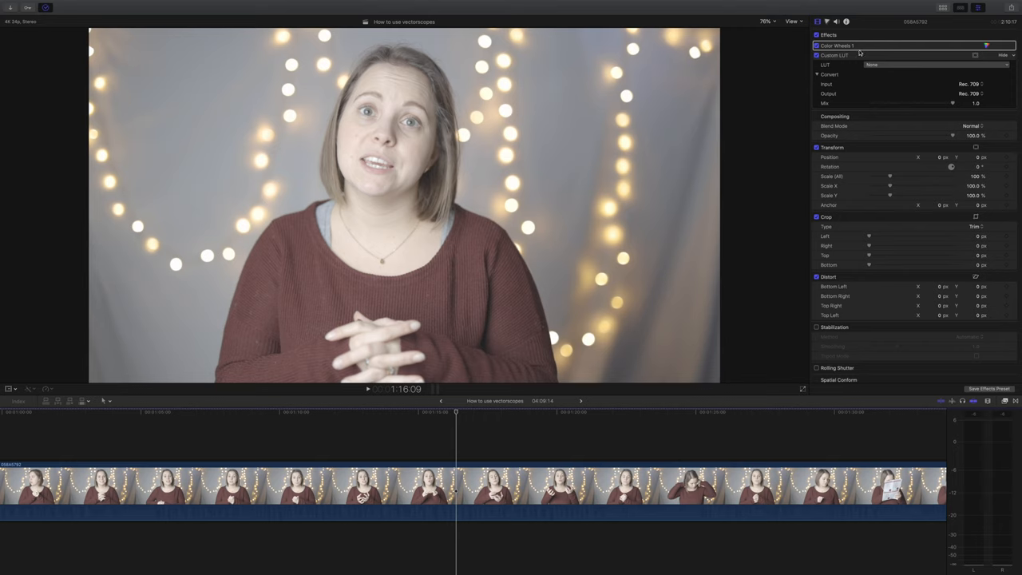
Step: Apply an ARRI conversion LUT to the interview clip via the Custom LUT effect
click(837, 45)
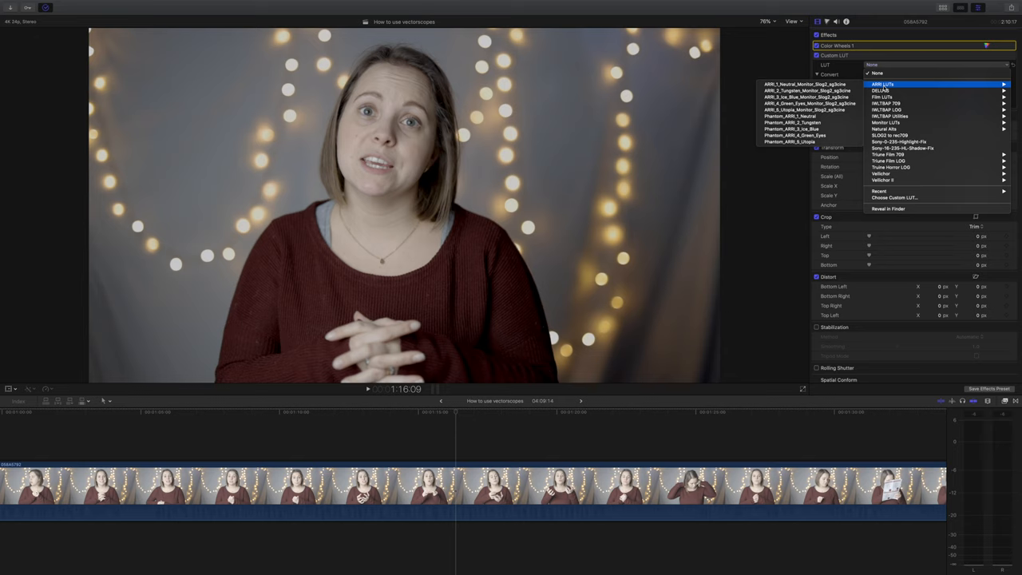
mouse_move(799, 140)
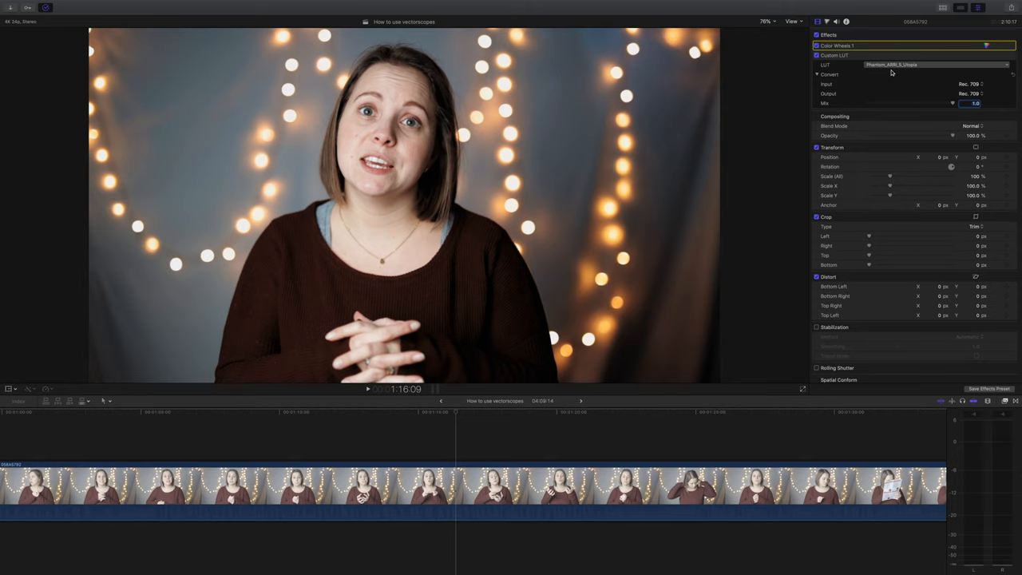
mouse_move(907, 73)
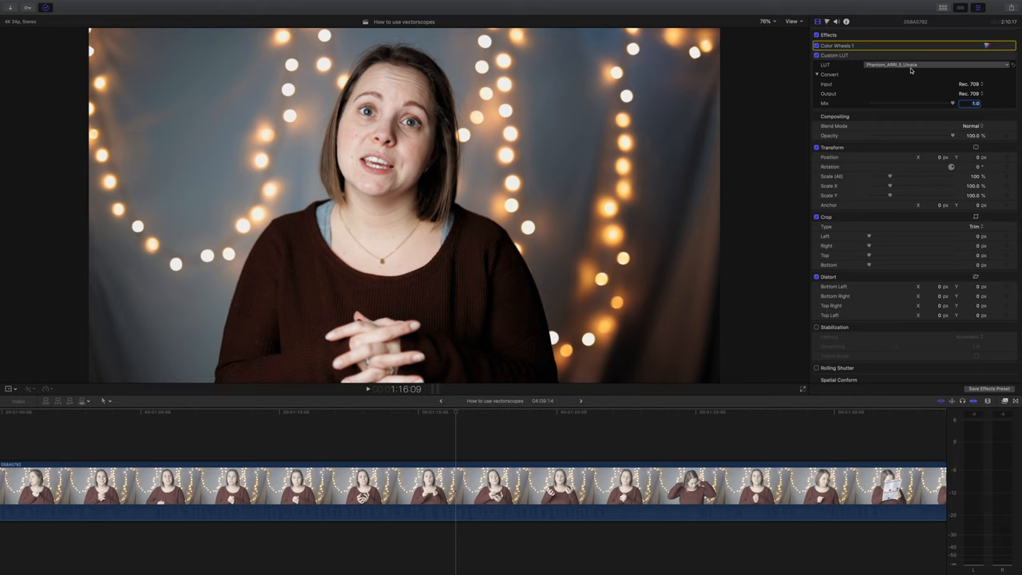
click(792, 23)
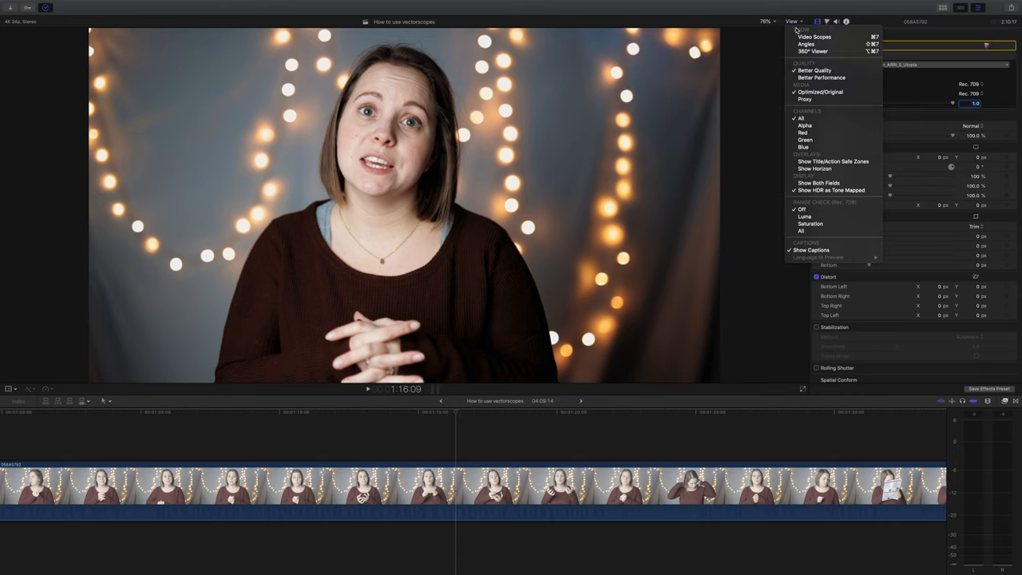
Step: Show the video scopes beside the viewer and switch the scope to Vectorscope
click(814, 37)
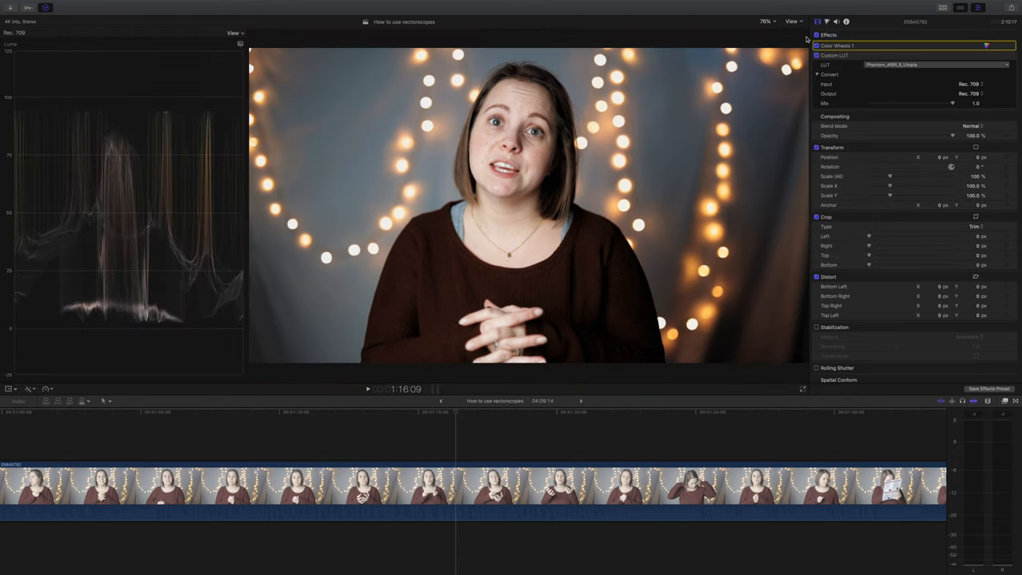
click(234, 32)
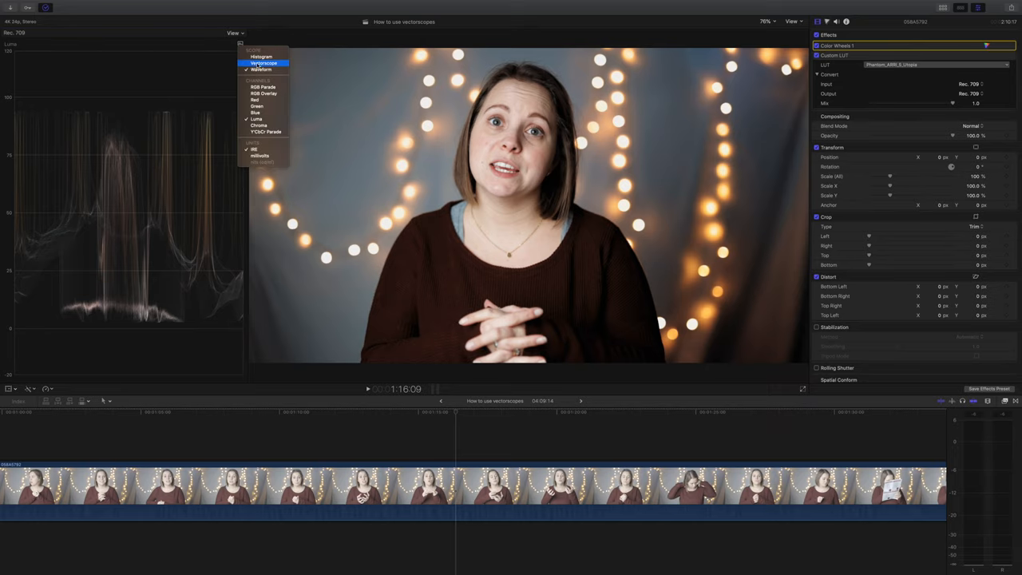
click(264, 64)
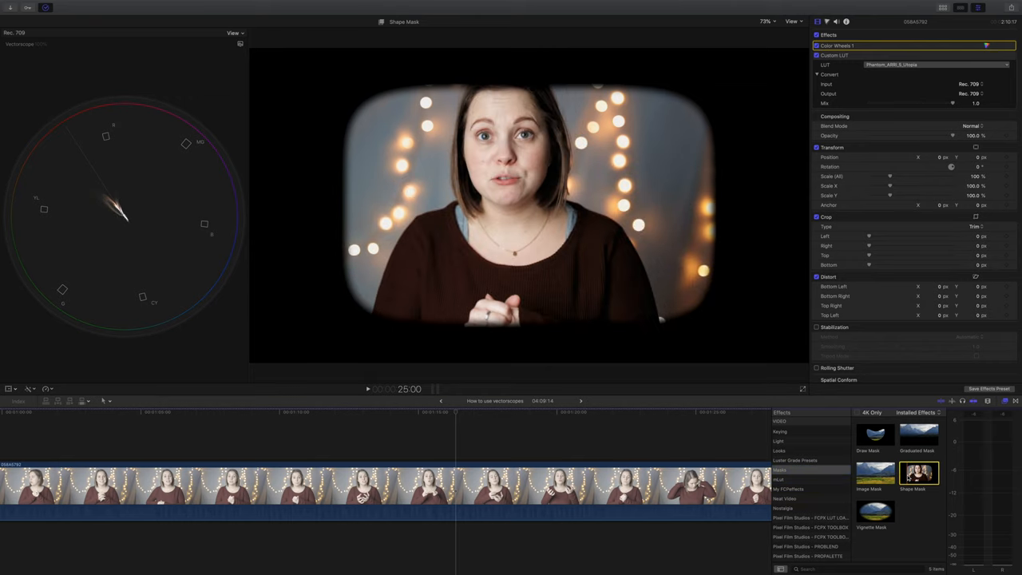
Step: Apply a Shape Mask to the clip and shrink it to surround only the woman's face
click(455, 412)
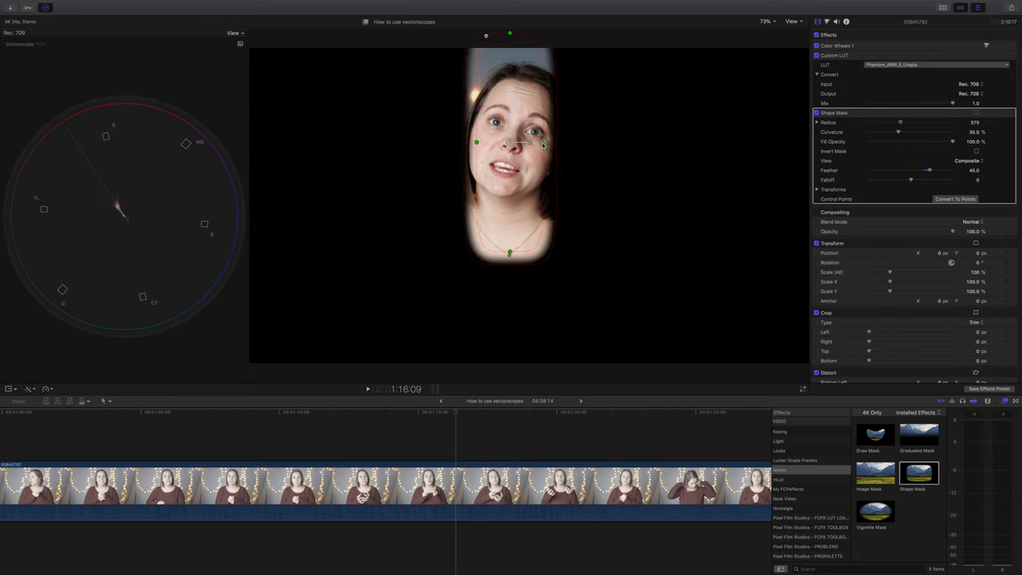
drag(928, 122, 881, 121)
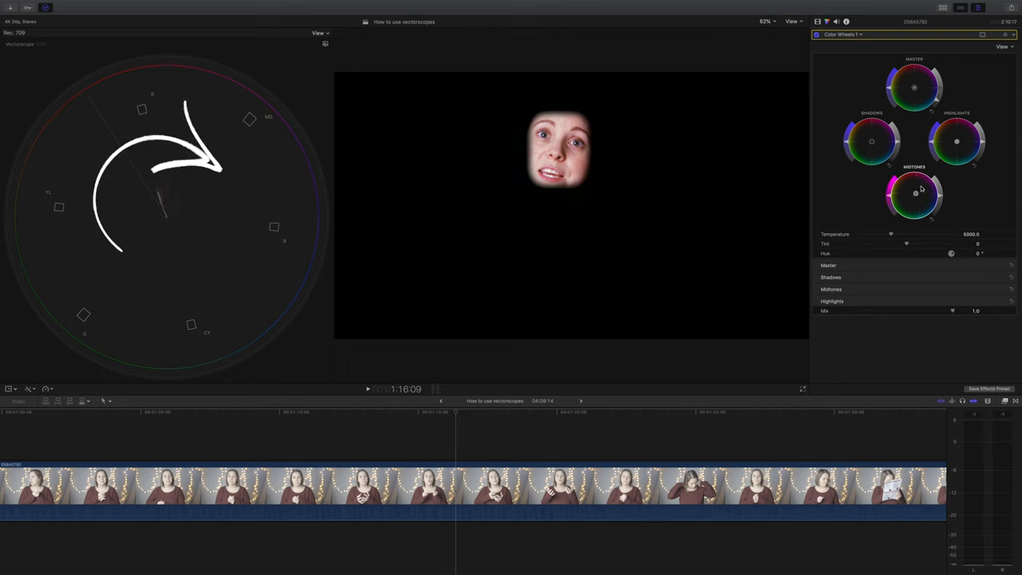
Step: Shift the masked face's midtones toward green, then warm them back toward skin tone
drag(917, 191, 907, 205)
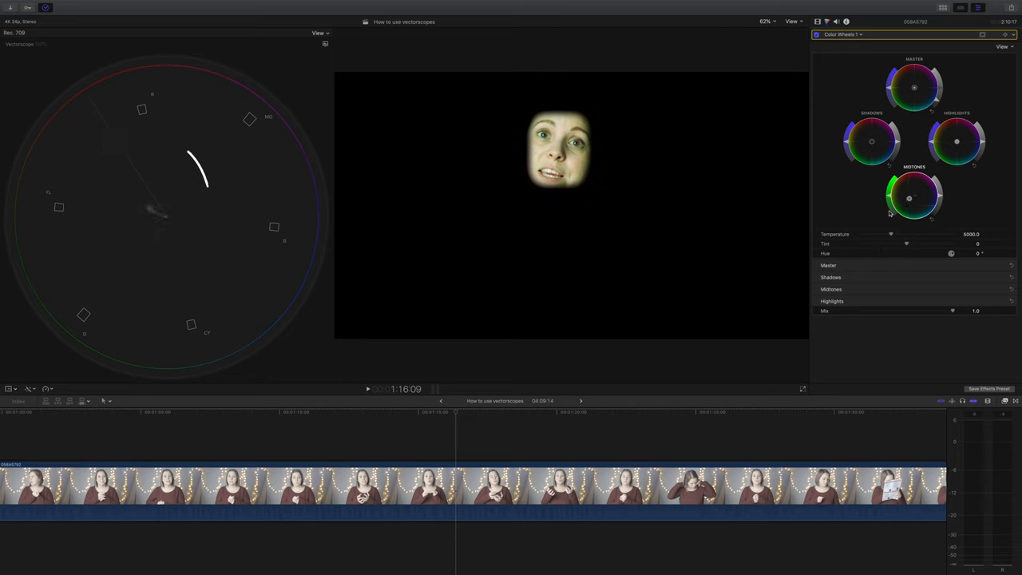
drag(913, 195, 898, 182)
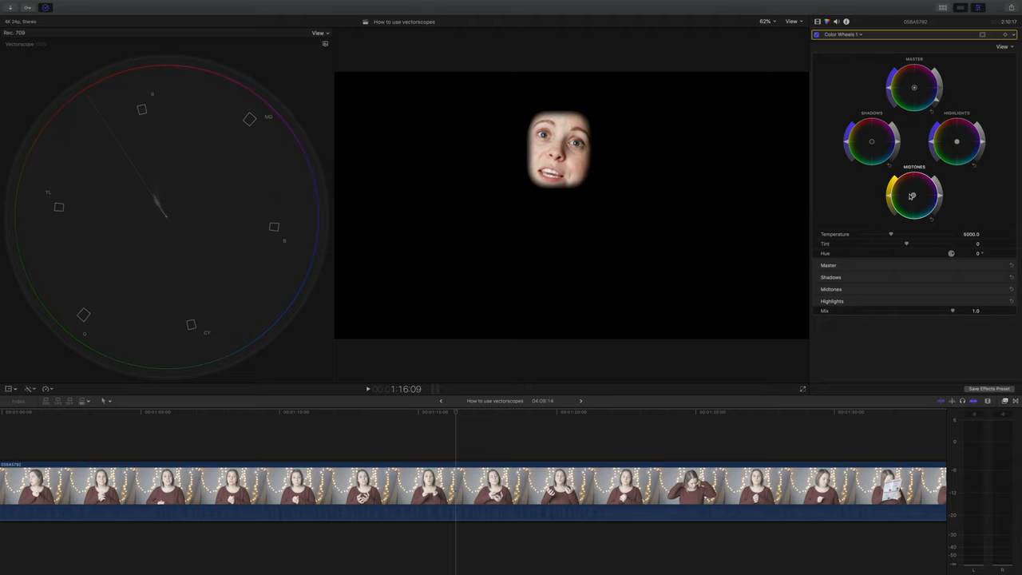
click(792, 22)
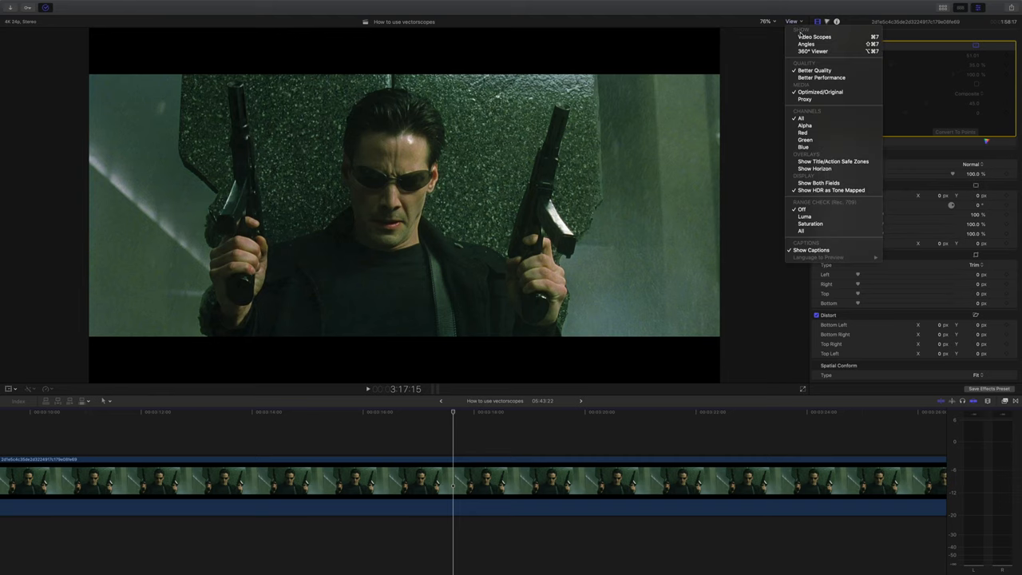
Step: Restore the video scopes, enable the face mask, then switch to the woman-with-pistol clip
click(814, 36)
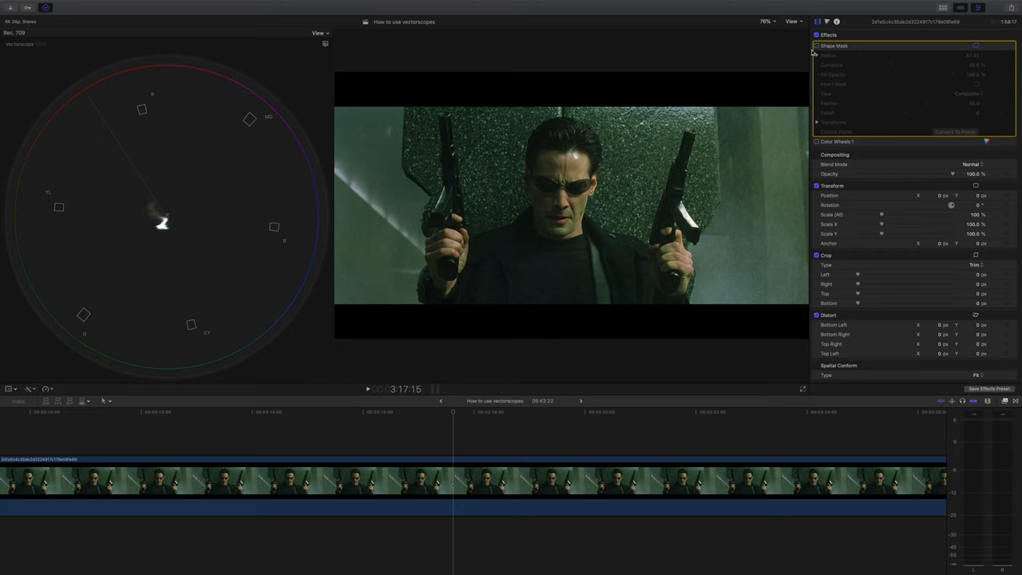
click(817, 45)
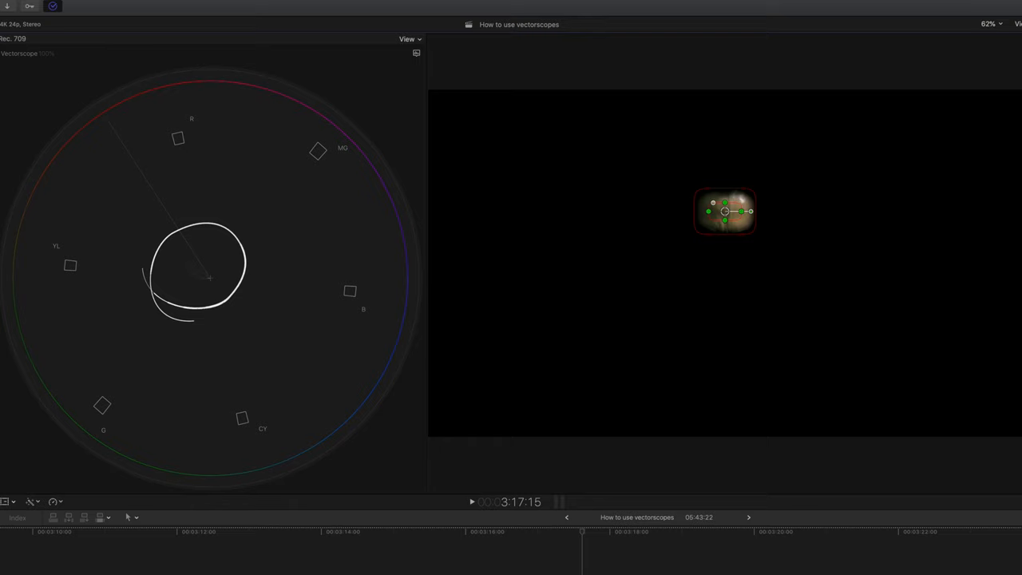
mouse_move(638, 214)
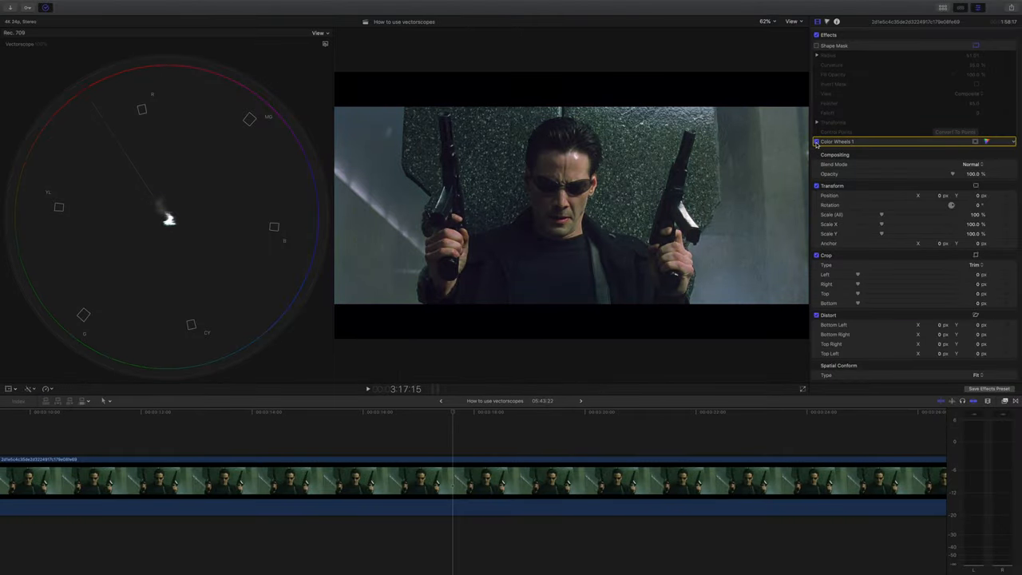
click(478, 412)
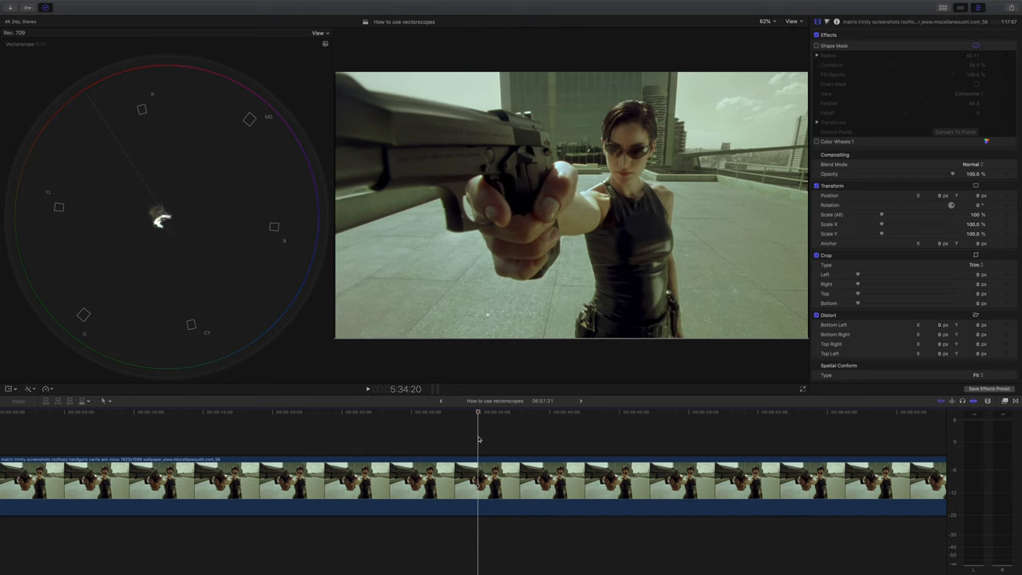
mouse_move(556, 370)
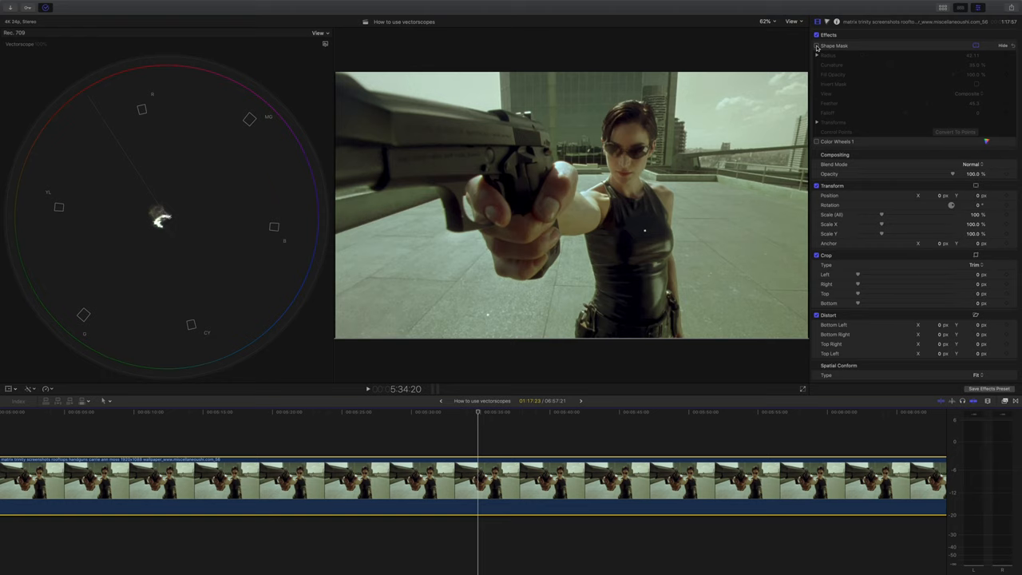
Step: Check the woman's masked skin tone with the Color Wheels correction toggled, then disable the mask
click(817, 55)
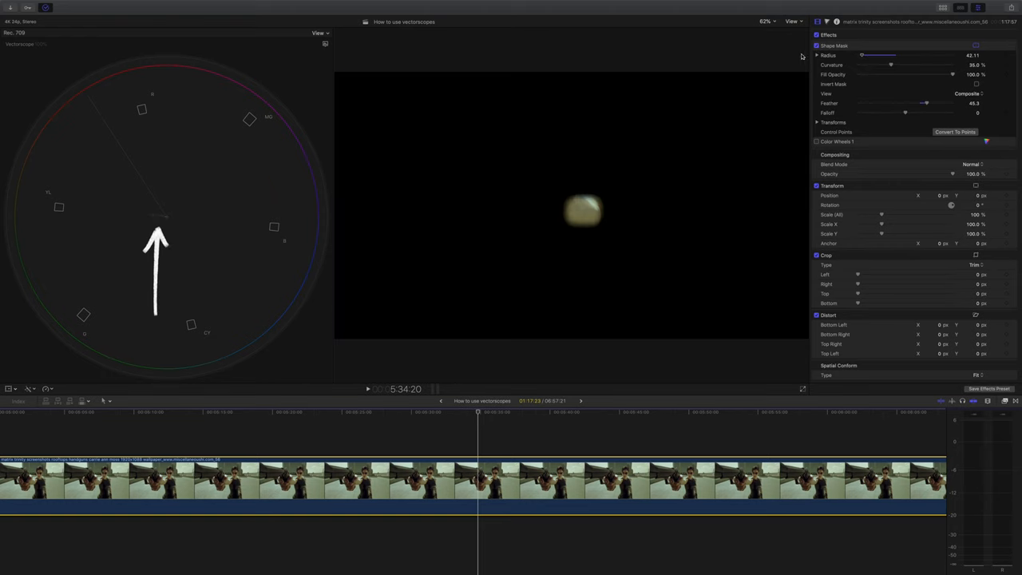
click(816, 140)
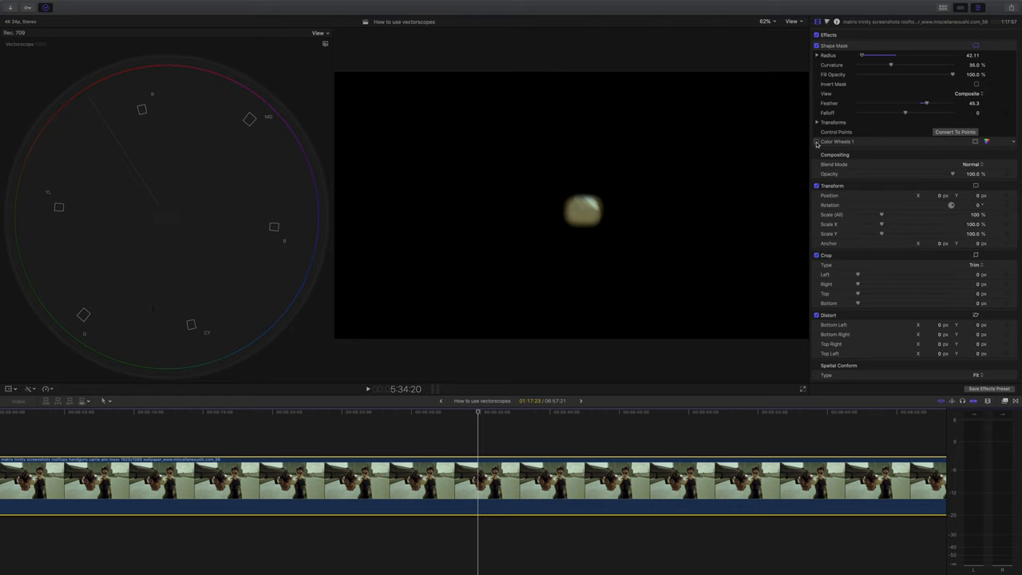
click(818, 142)
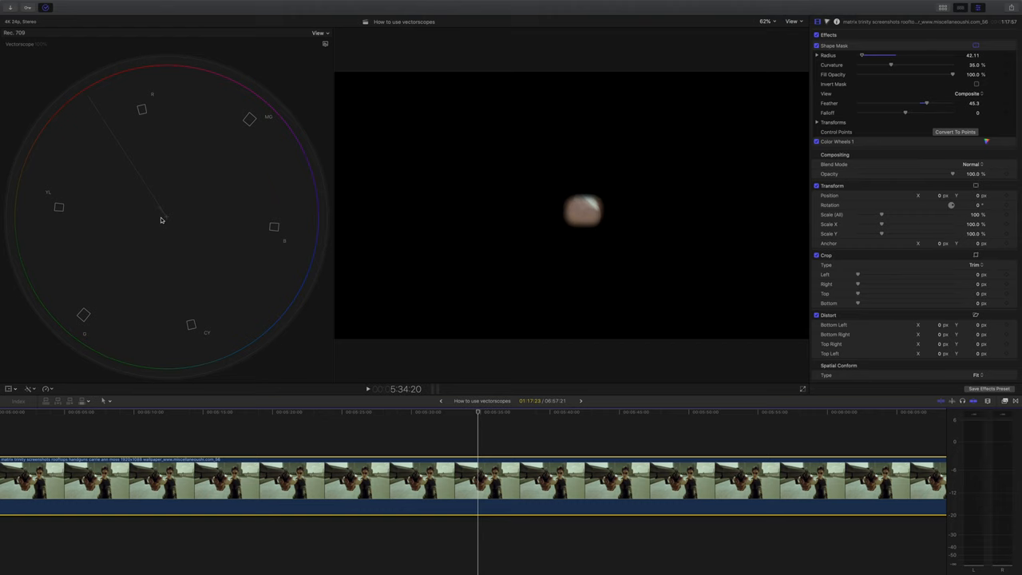
click(817, 45)
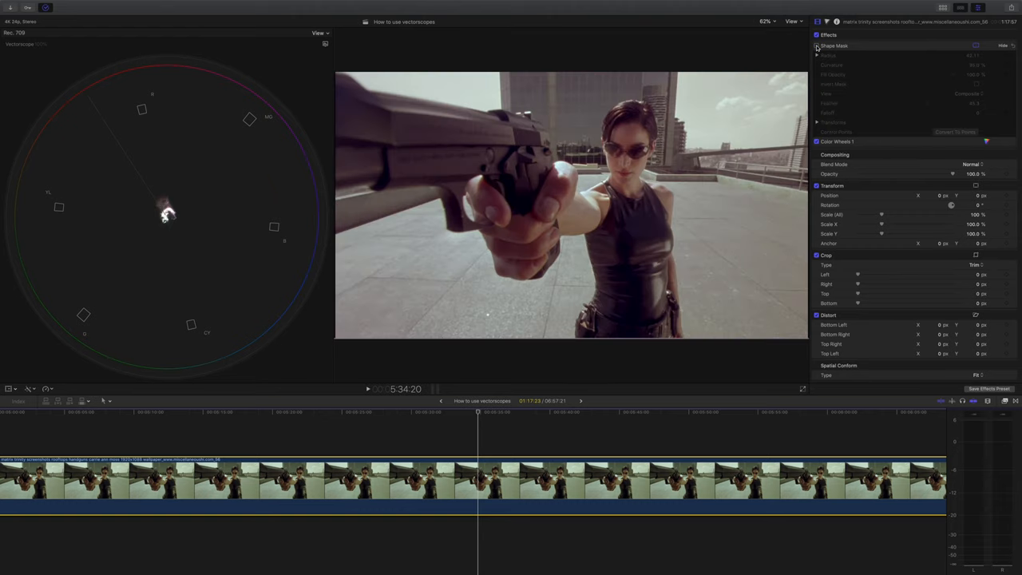
click(818, 44)
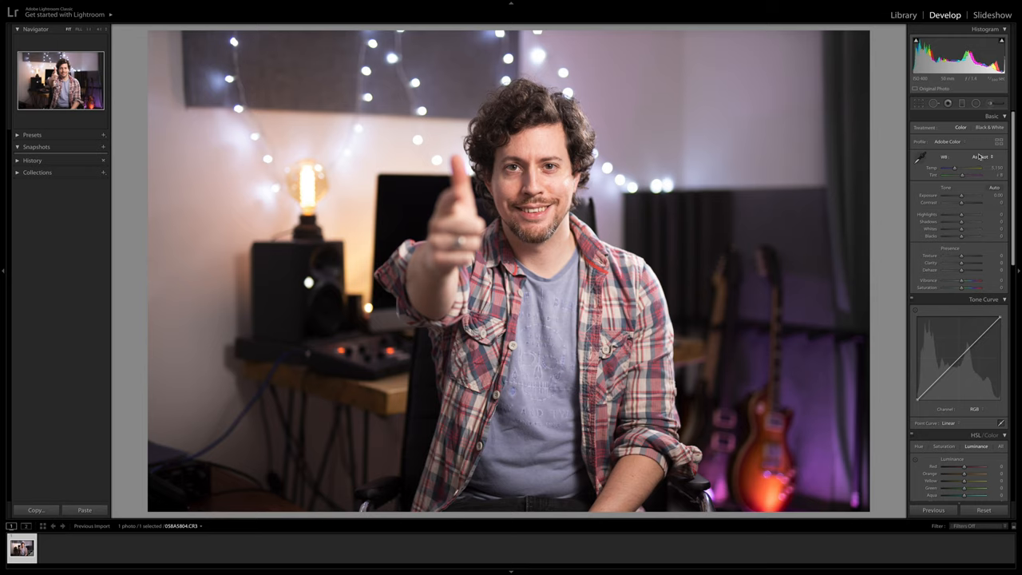
Step: Show the white balance presets for the plaid-shirt portrait in Lightroom's Basic panel
click(980, 157)
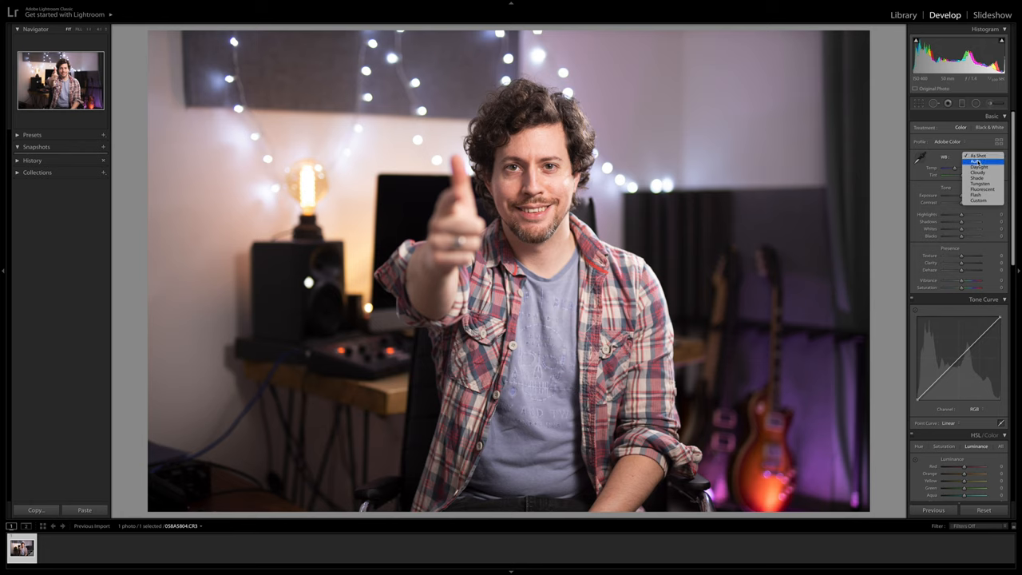
click(981, 163)
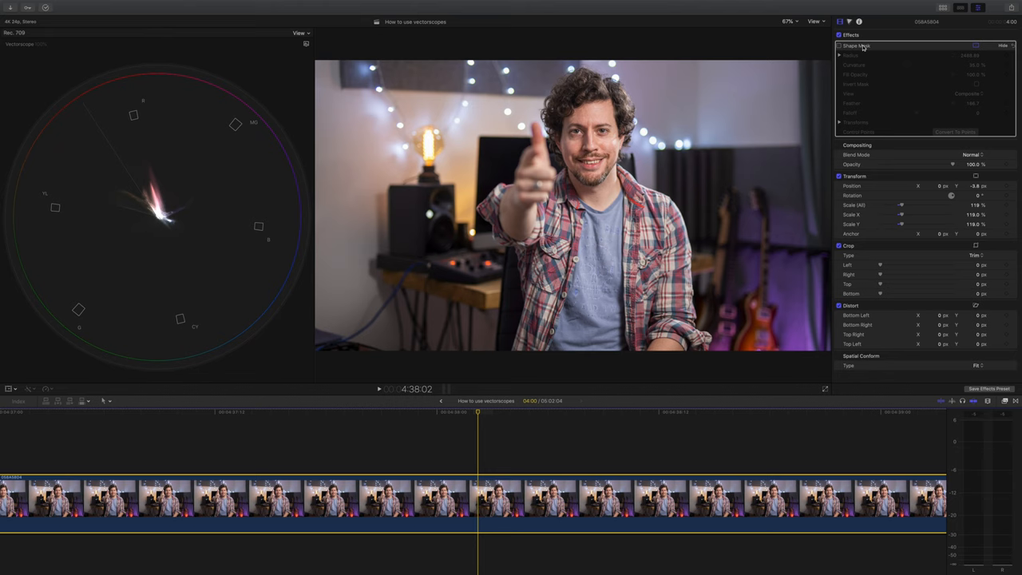
Step: Enable the Shape Mask on the man's clip and shrink it around only his face
click(839, 45)
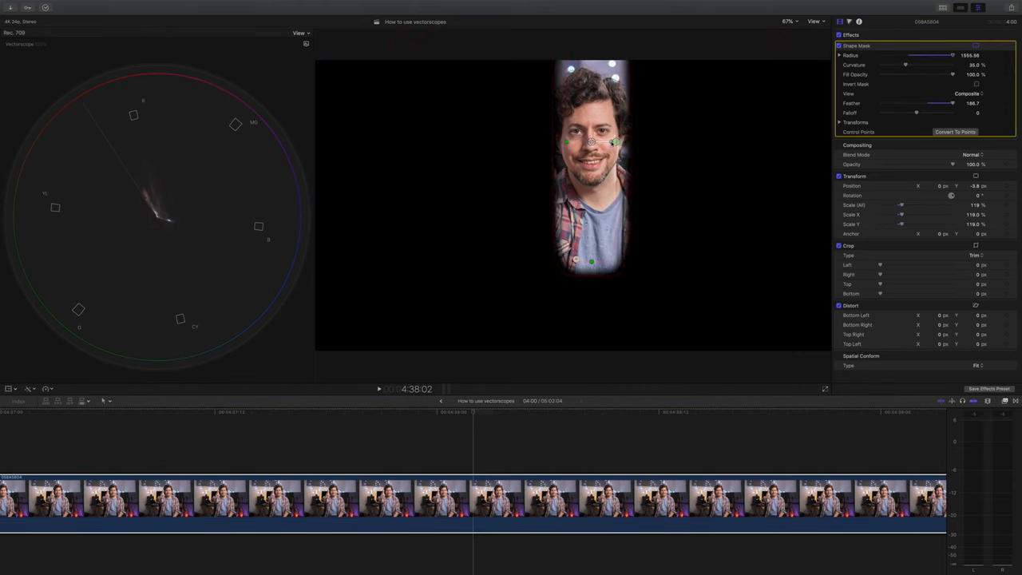
drag(942, 54, 903, 55)
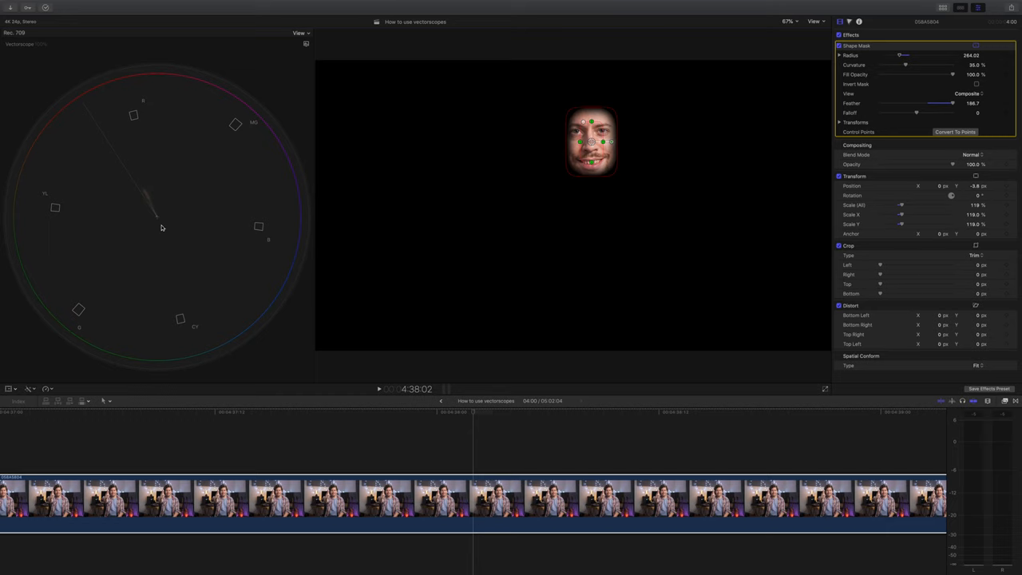
mouse_move(115, 157)
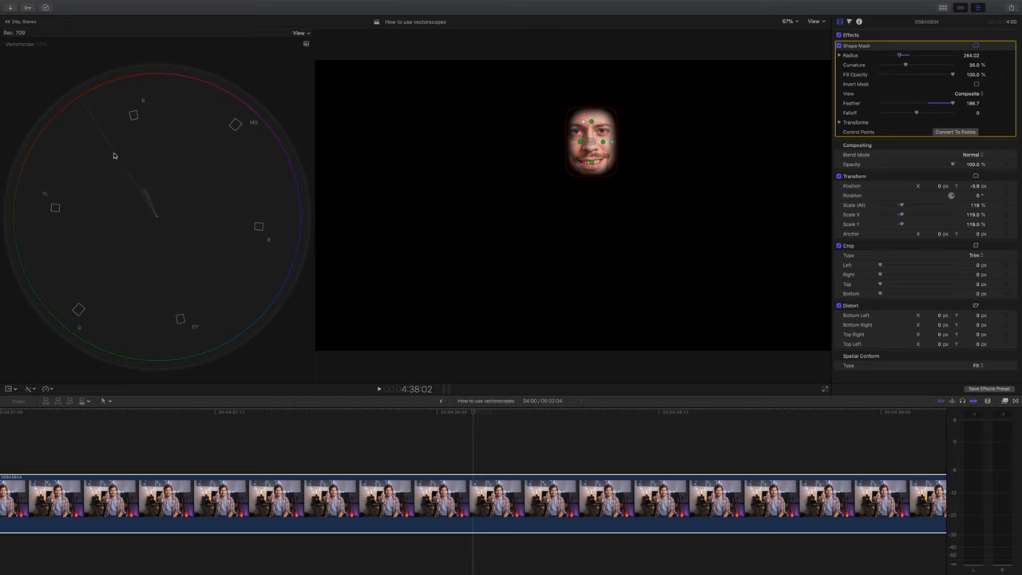
mouse_move(169, 205)
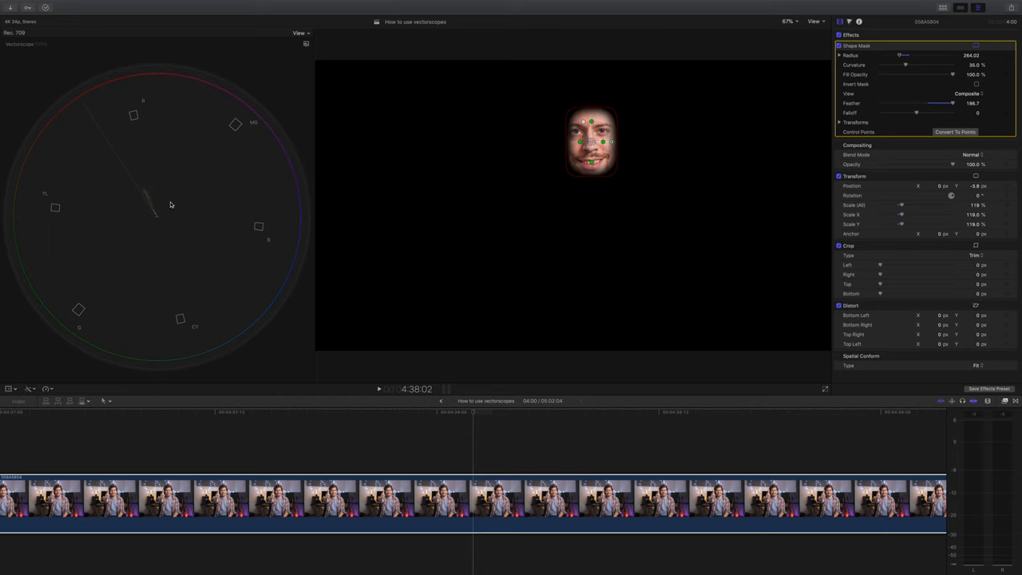